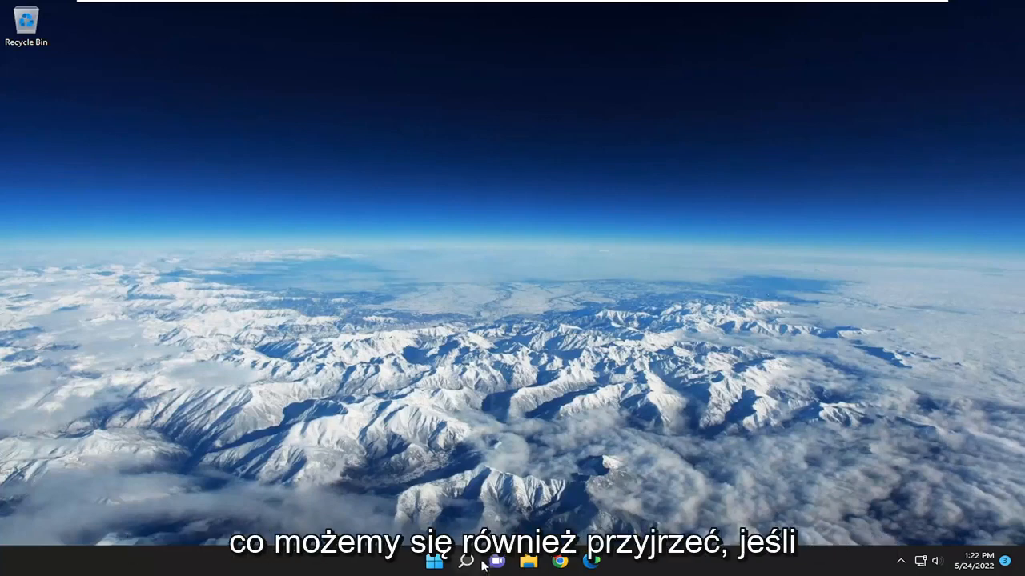
Find 'control panel' through Windows Search and launch Control Panel.
click(474, 563)
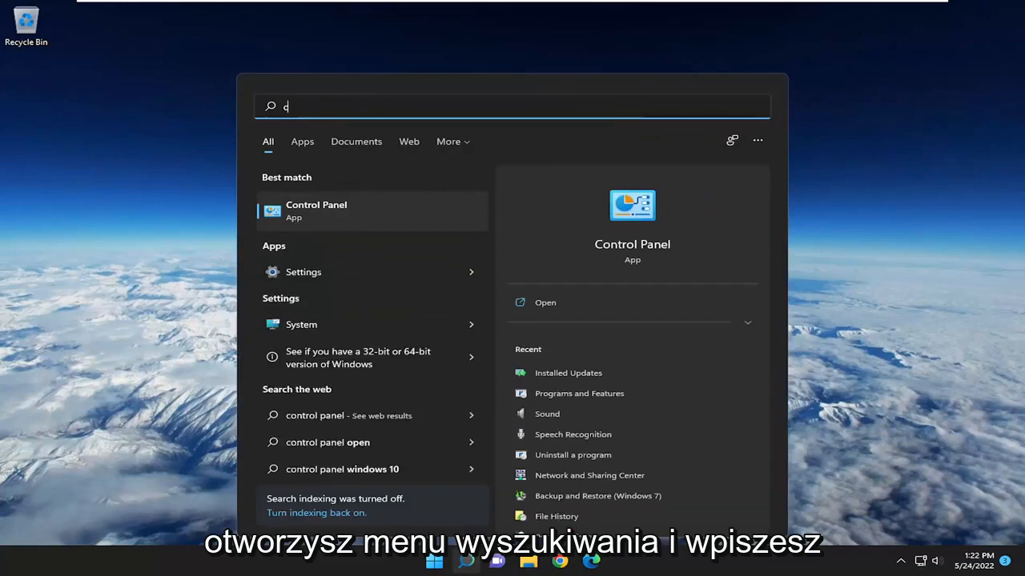
text(ontrol panel)
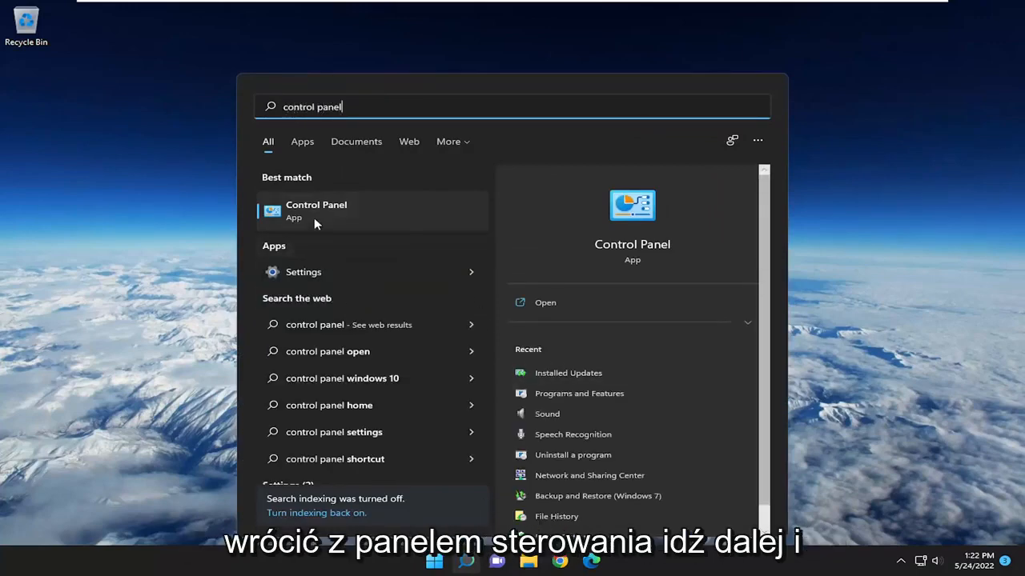
click(317, 209)
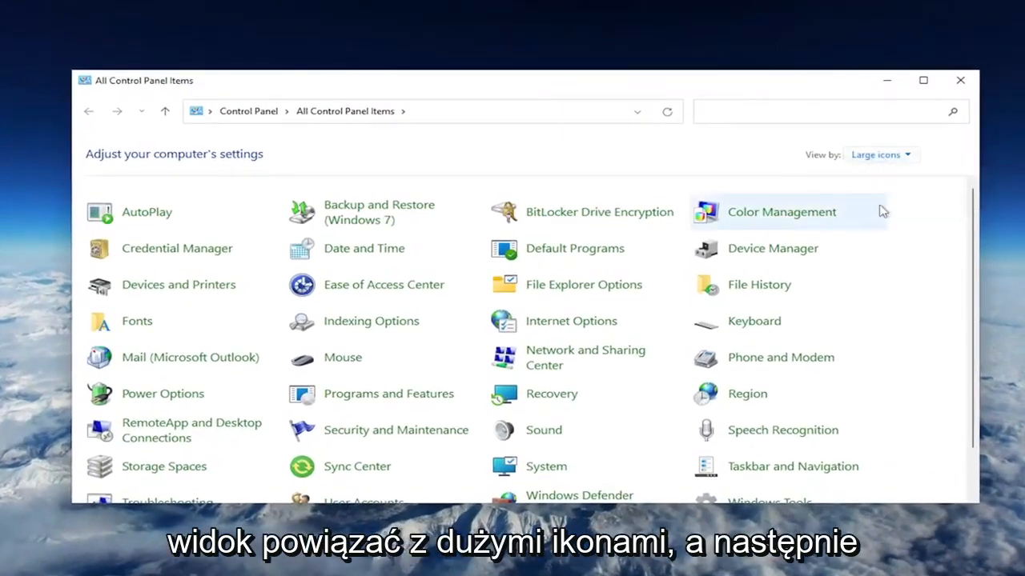
mouse_move(342, 358)
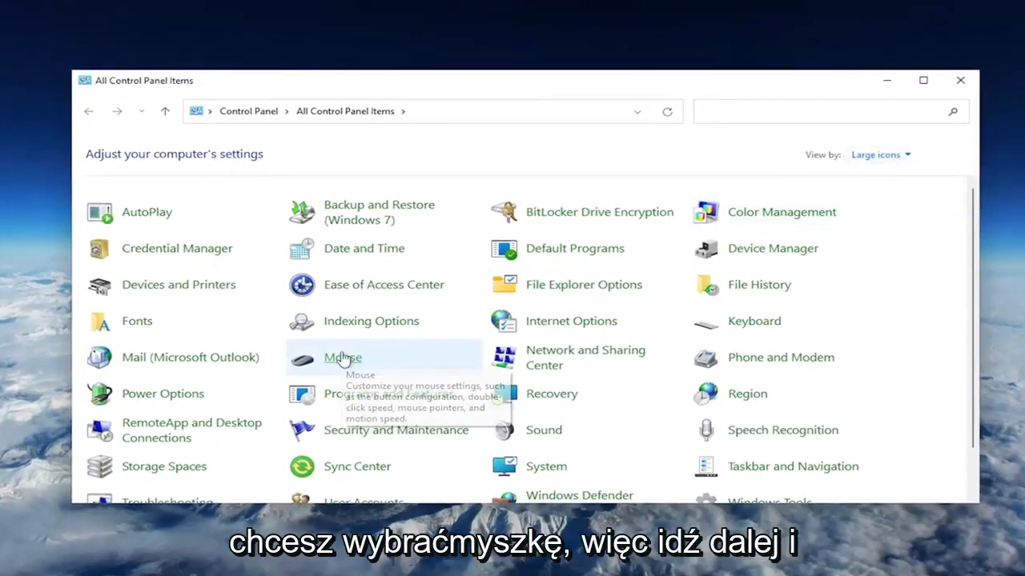
Bring up Mouse Properties and switch to its Pointers scheme settings.
click(342, 358)
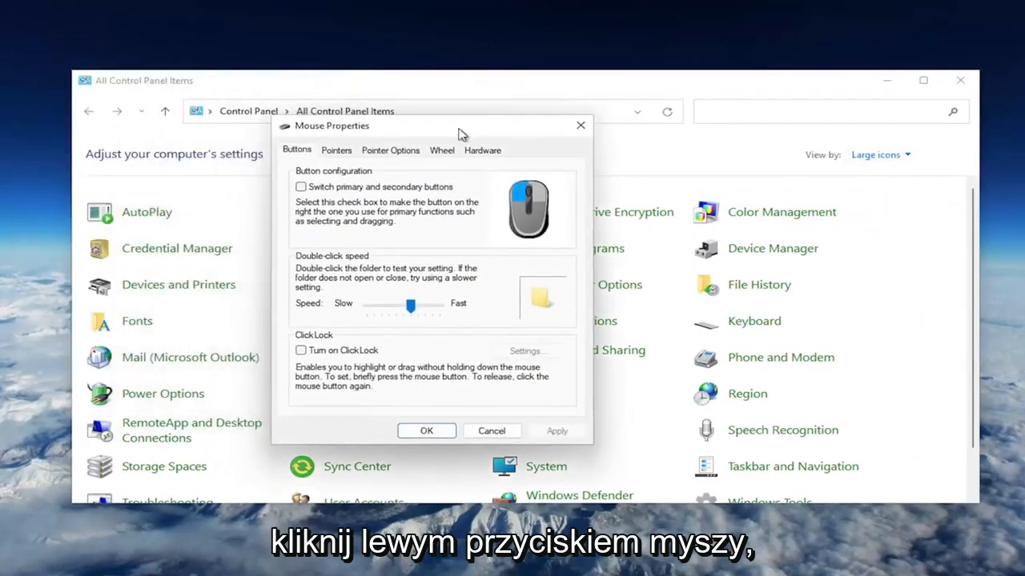
click(362, 154)
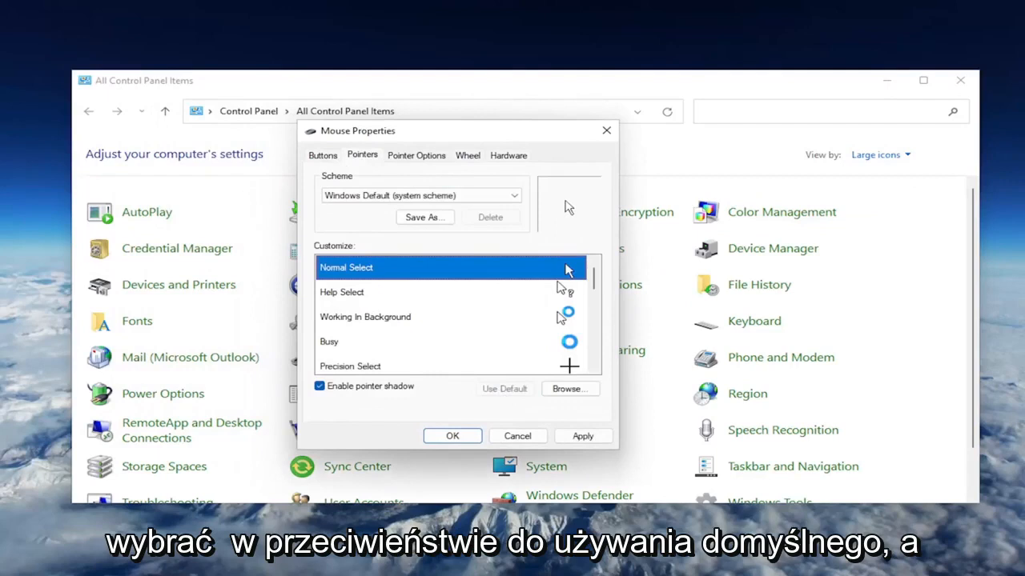
Review Pointer Options, nudging the pointer speed slider down and back to the middle.
click(417, 154)
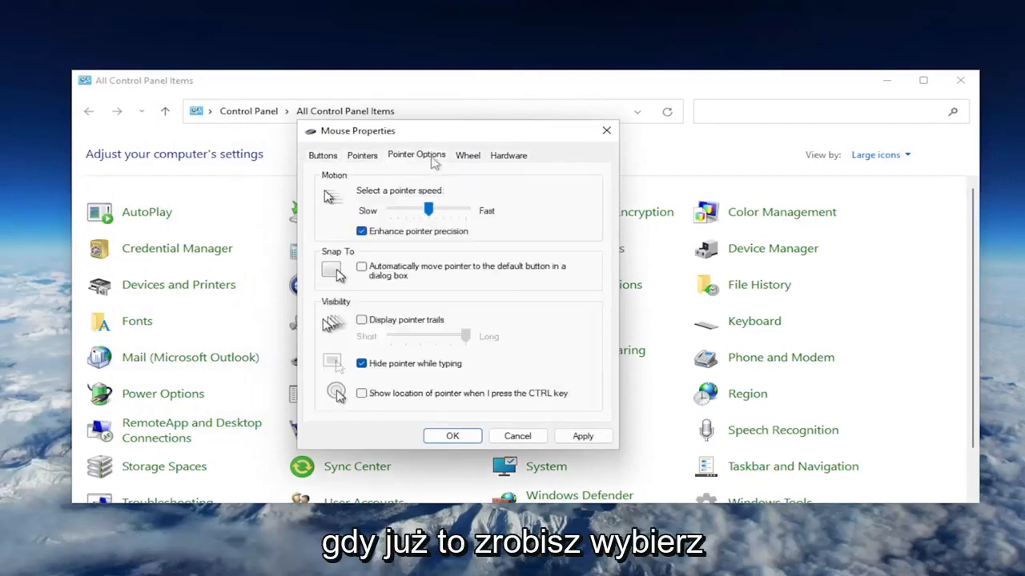
mouse_move(426, 181)
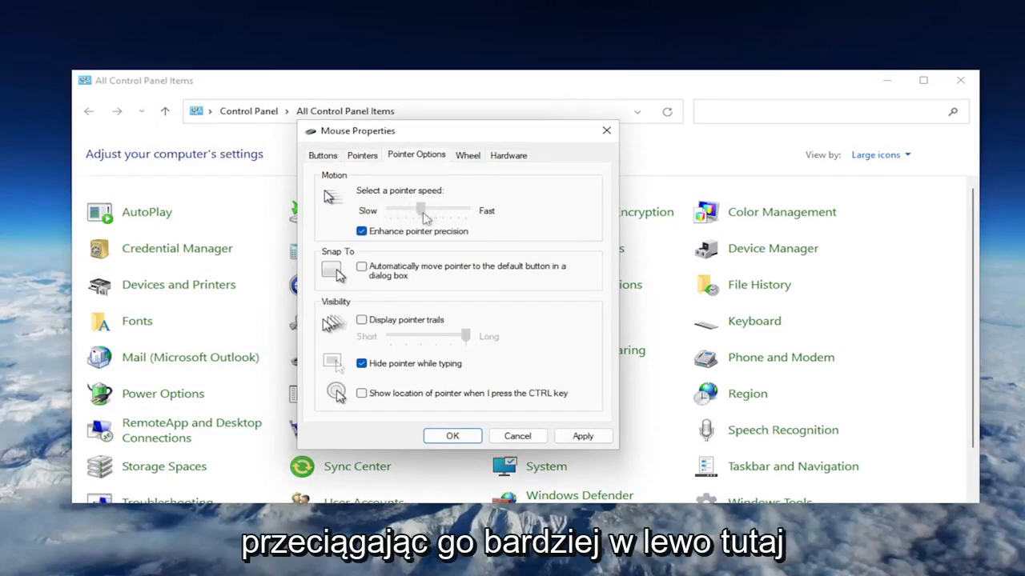
drag(424, 208, 426, 208)
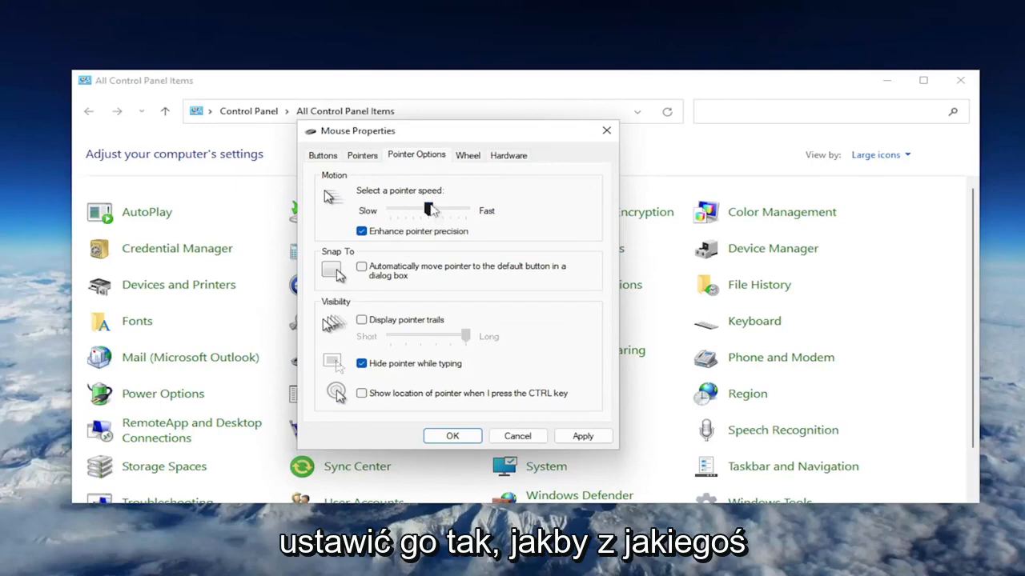
drag(429, 209, 429, 208)
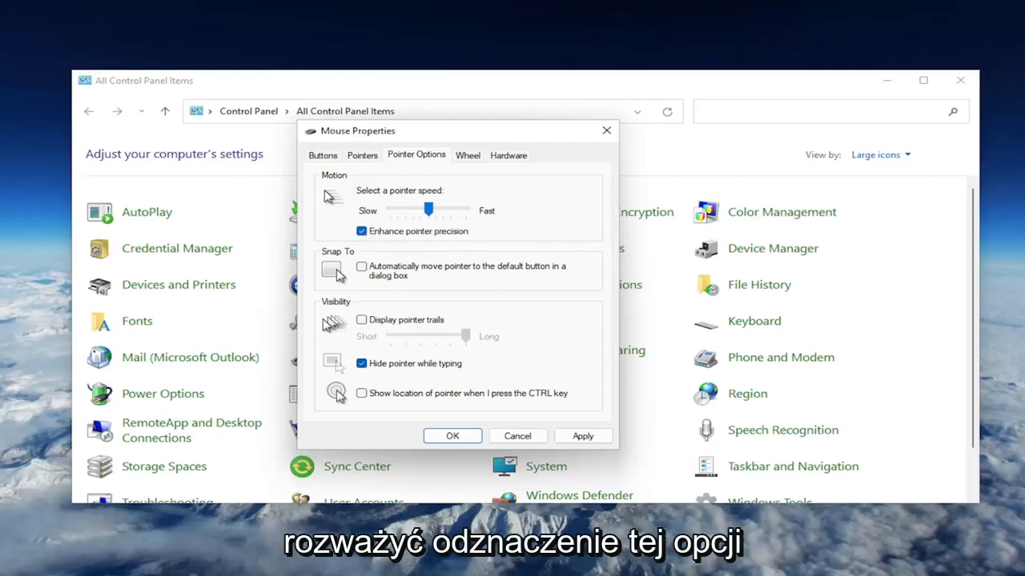
mouse_move(519, 435)
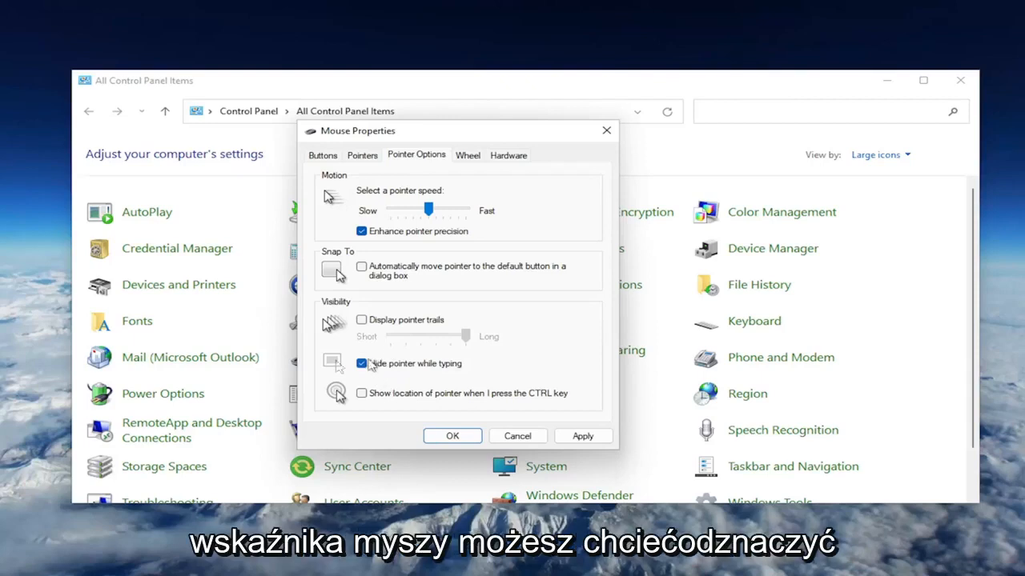
mouse_move(370, 366)
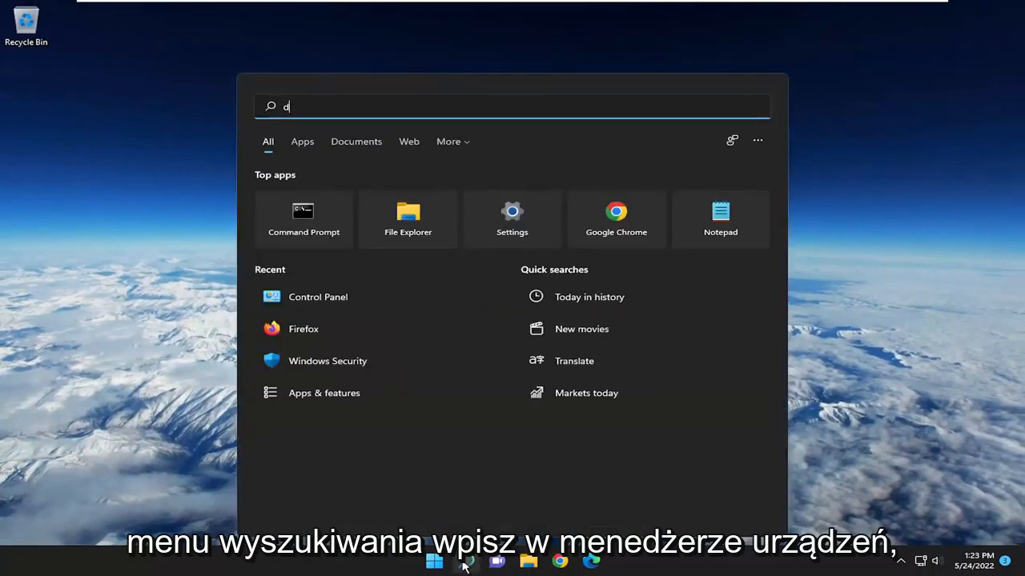
Look up 'device manager' in Windows Search.
text(evice manager)
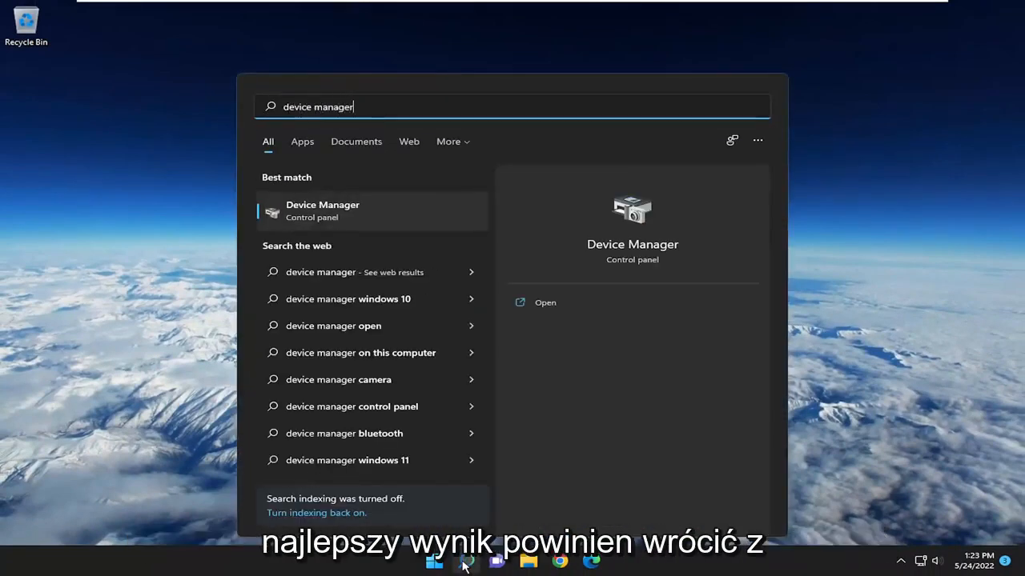
mouse_move(429, 250)
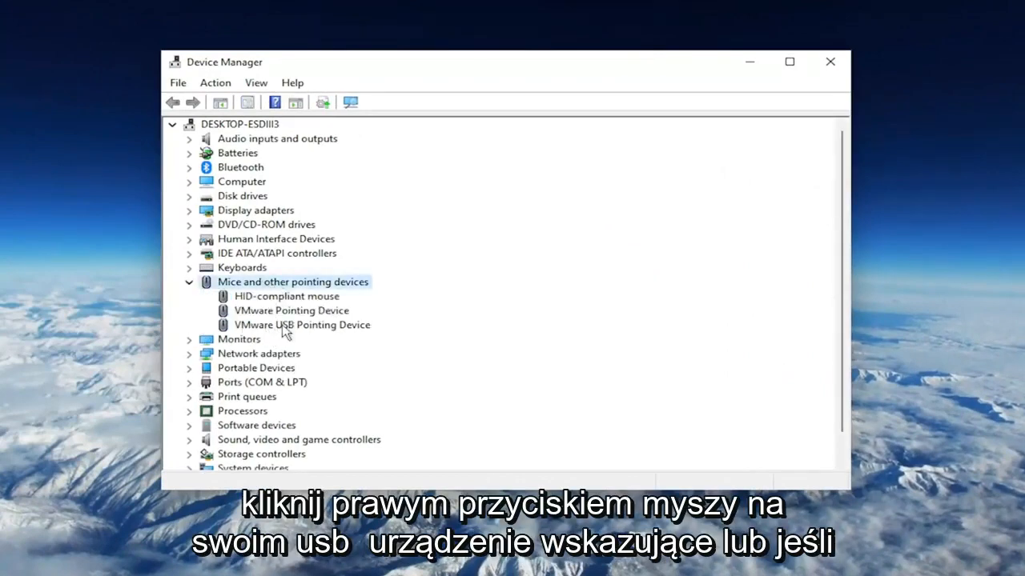
Bring up the HID-compliant mouse's context actions under Mice and other pointing devices.
click(301, 325)
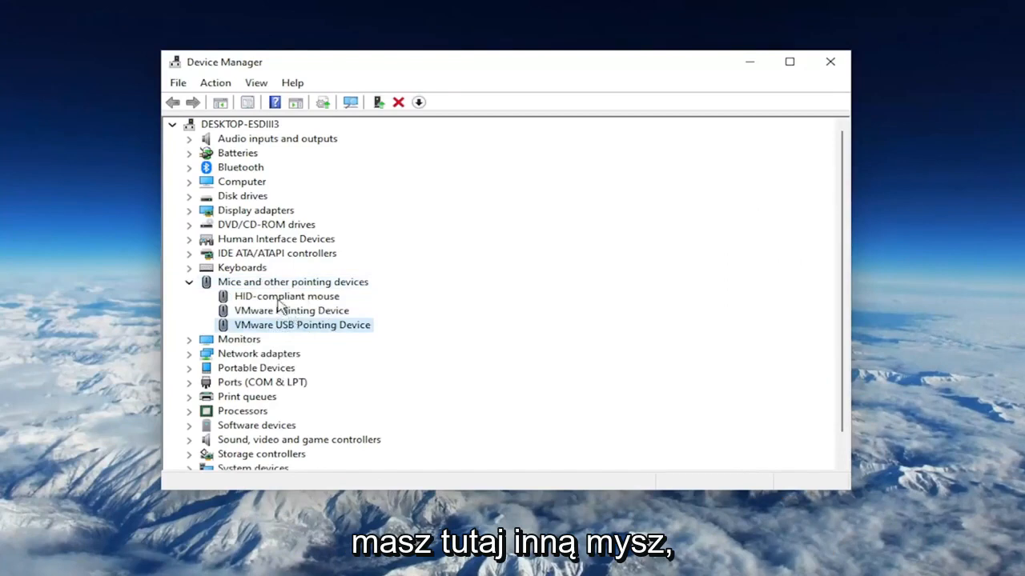
right_click(280, 296)
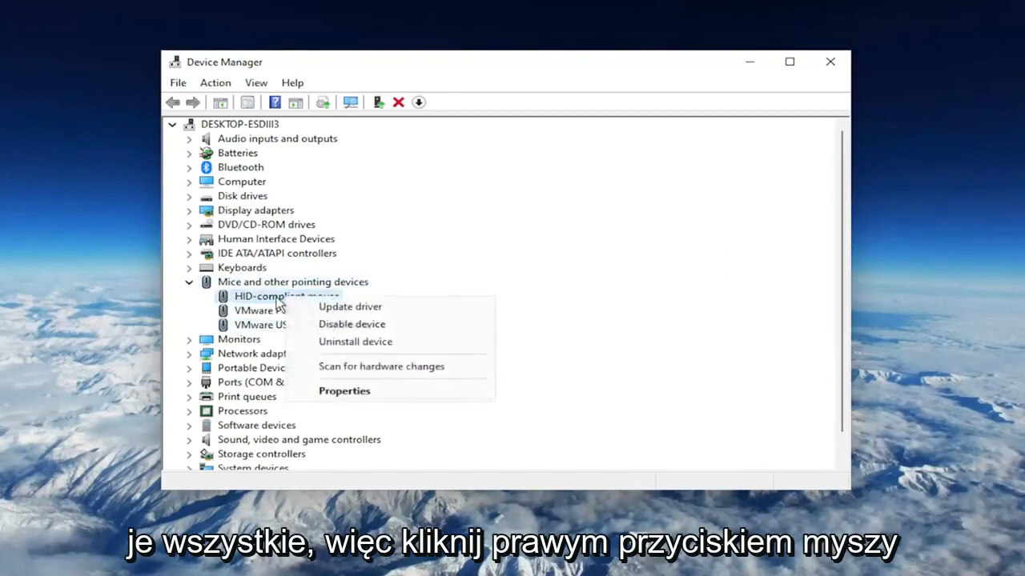
mouse_move(351, 323)
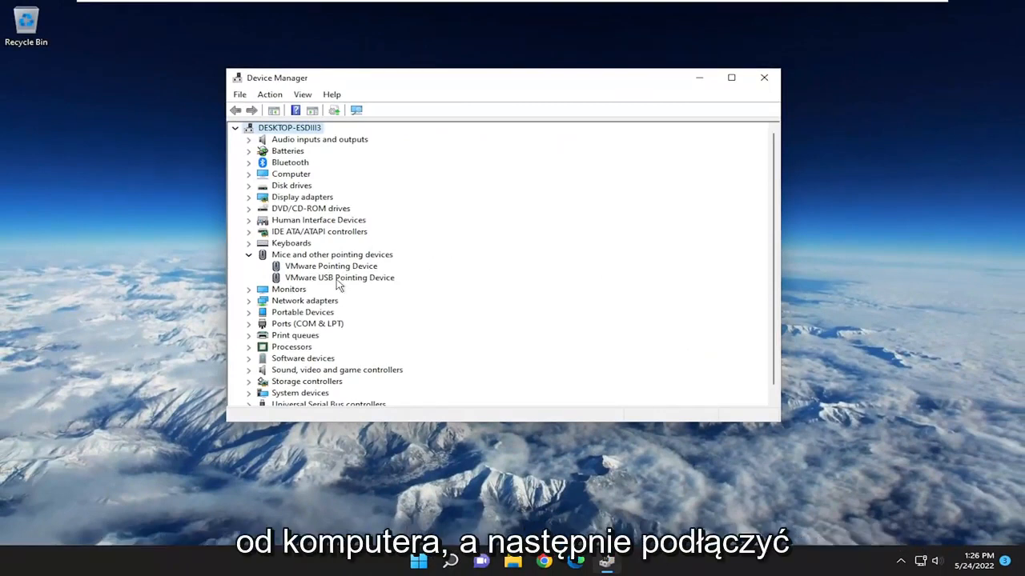
mouse_move(327, 176)
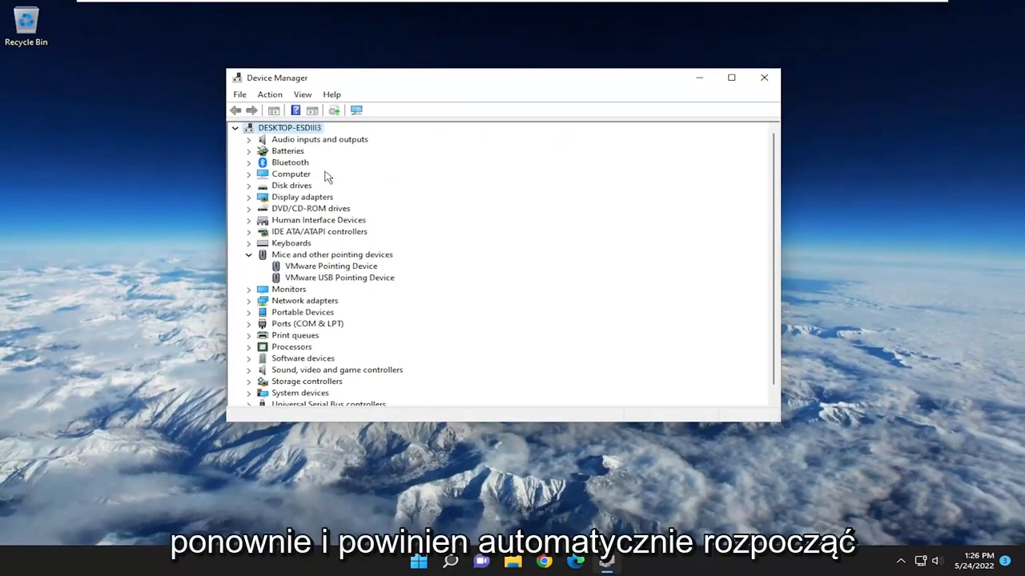
mouse_move(349, 255)
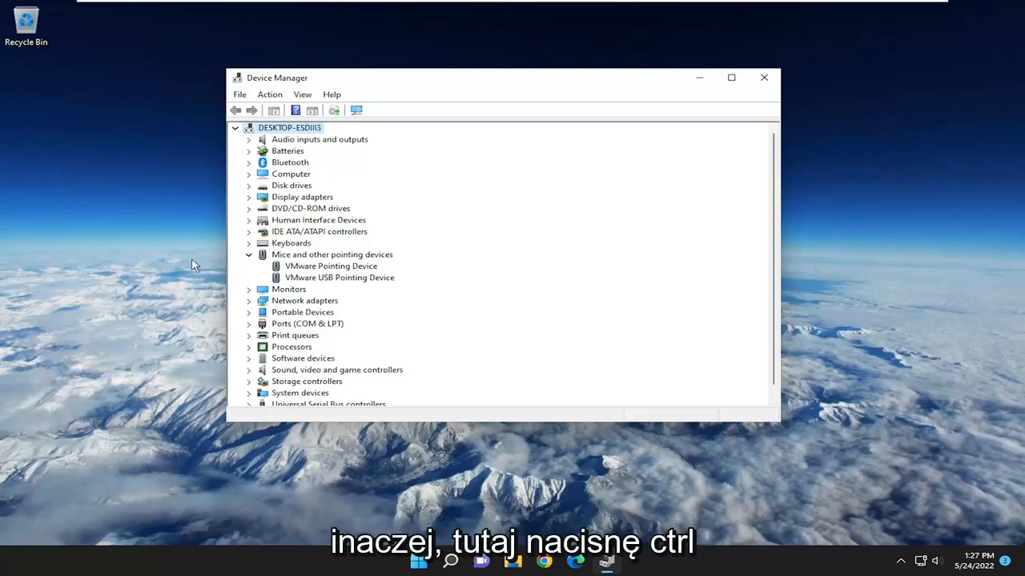
Restart the PC from the Ctrl+Alt+Delete security screen's power options.
key(Ctrl+Alt+Delete)
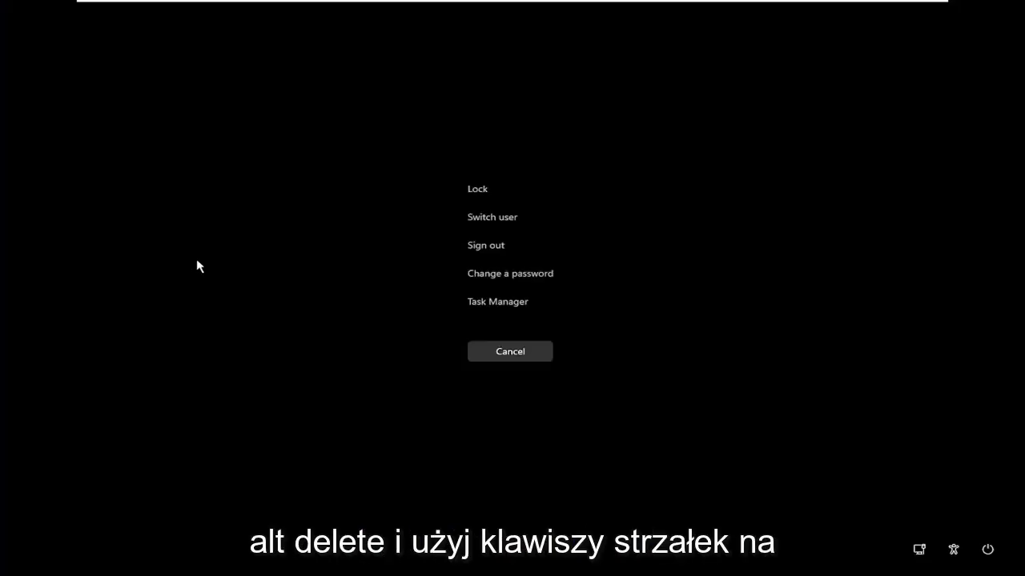
key(Down)
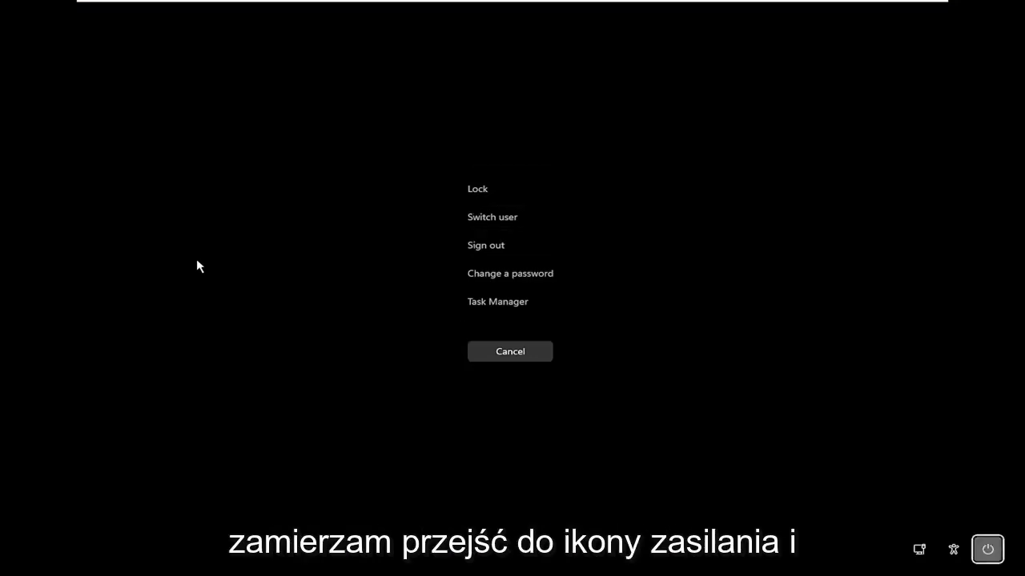
click(986, 548)
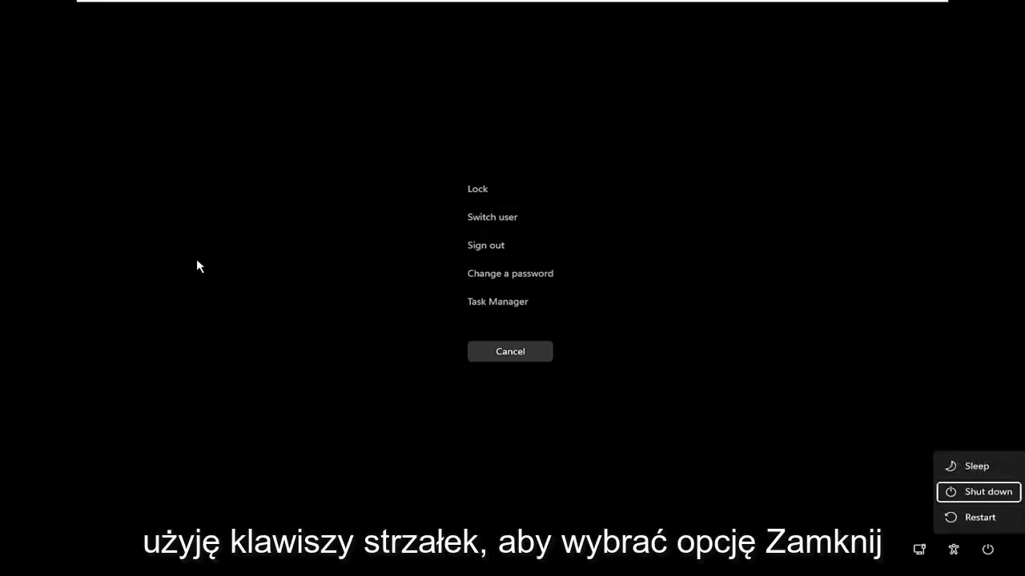
key(Up)
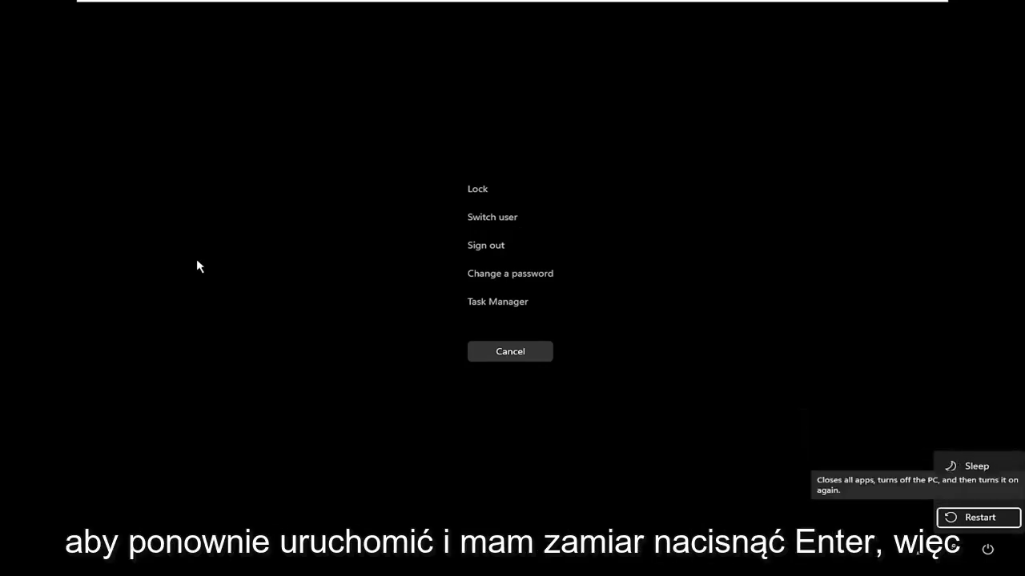
click(970, 519)
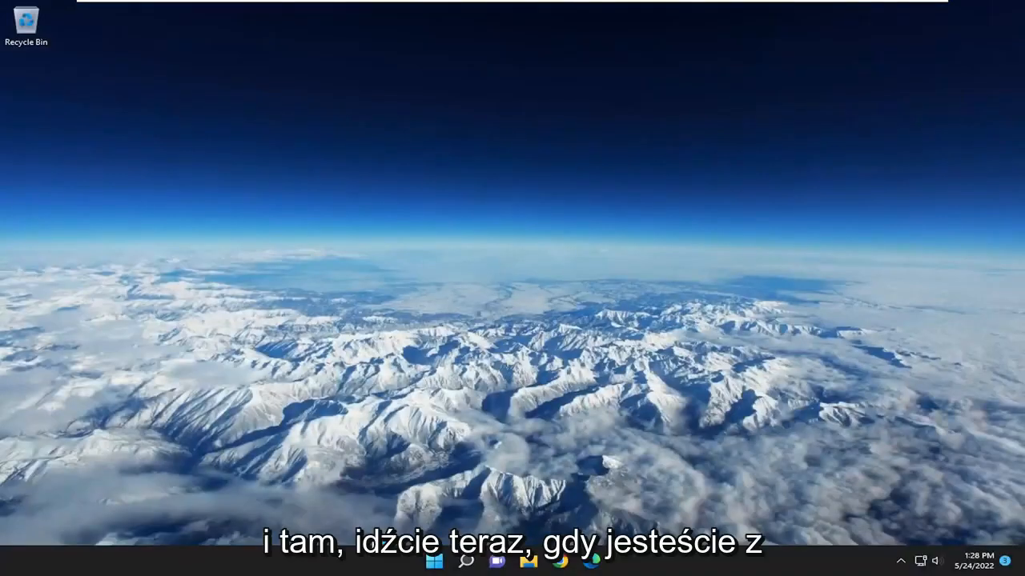
Show the Start menu from the taskbar after the reboot.
click(428, 563)
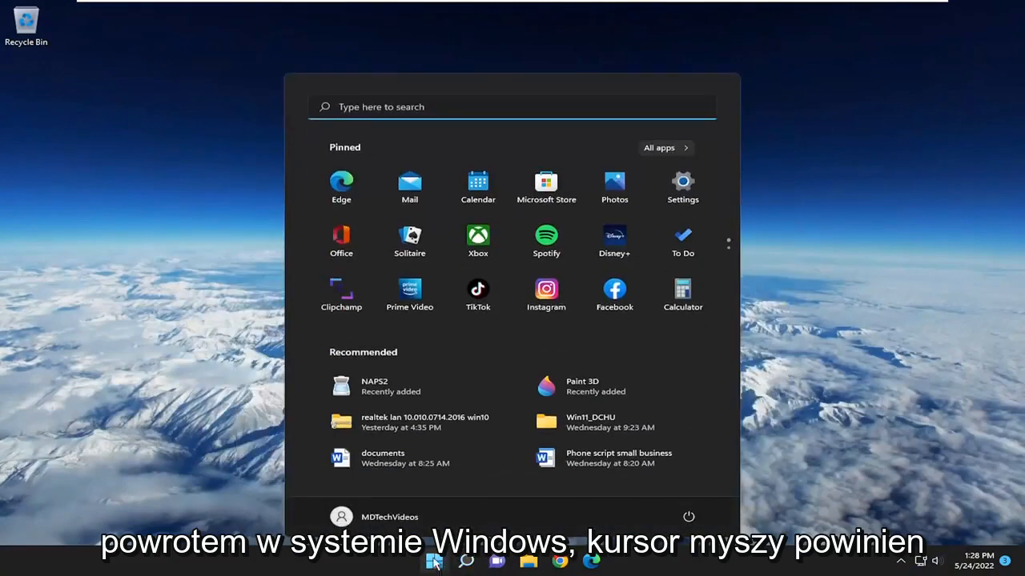
mouse_move(157, 266)
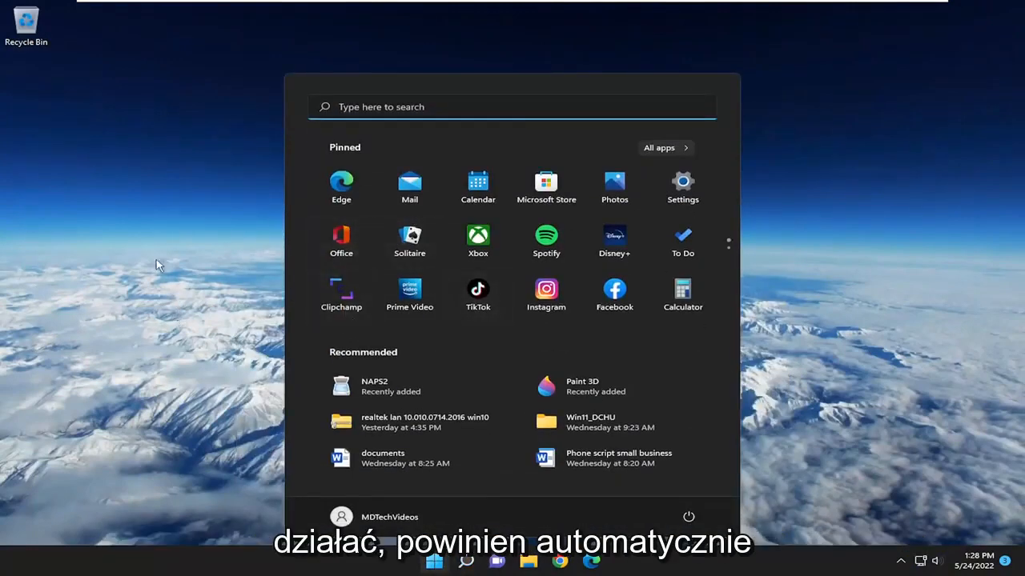